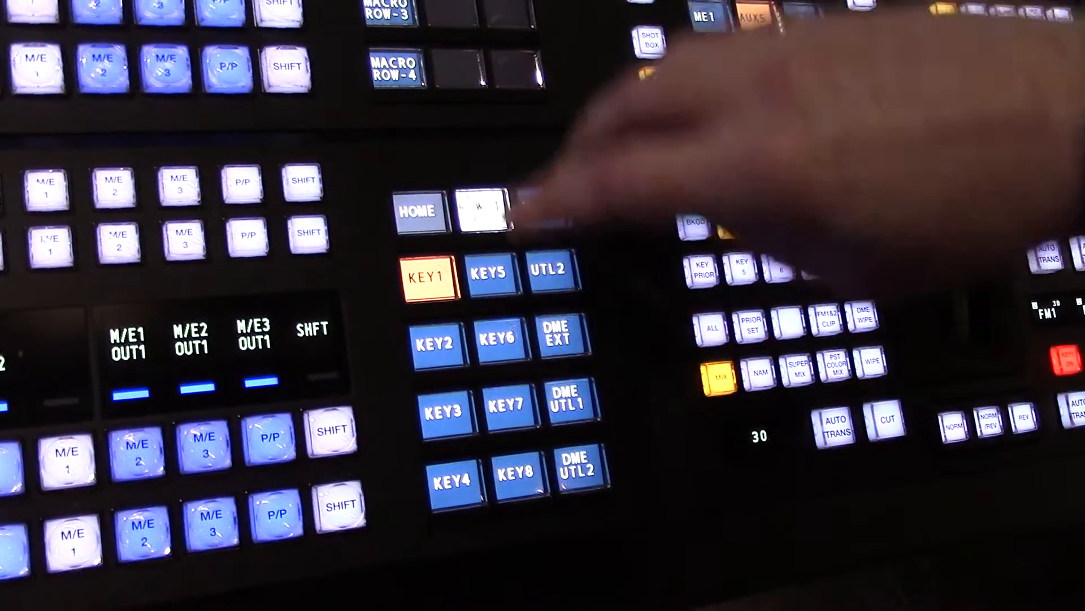
{"action": "left_click", "coordinate": [439, 404]}
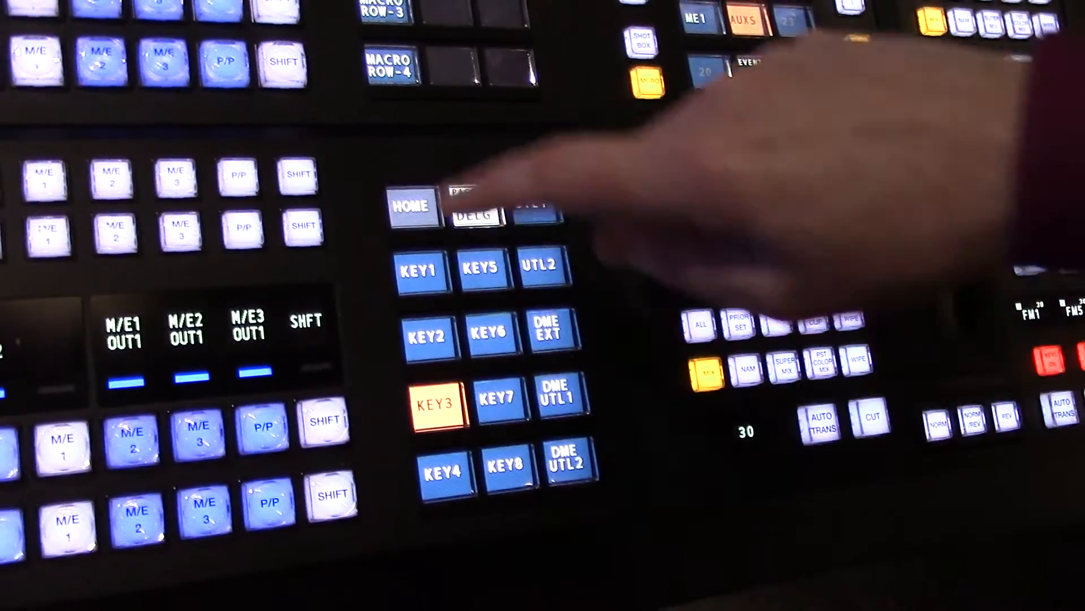